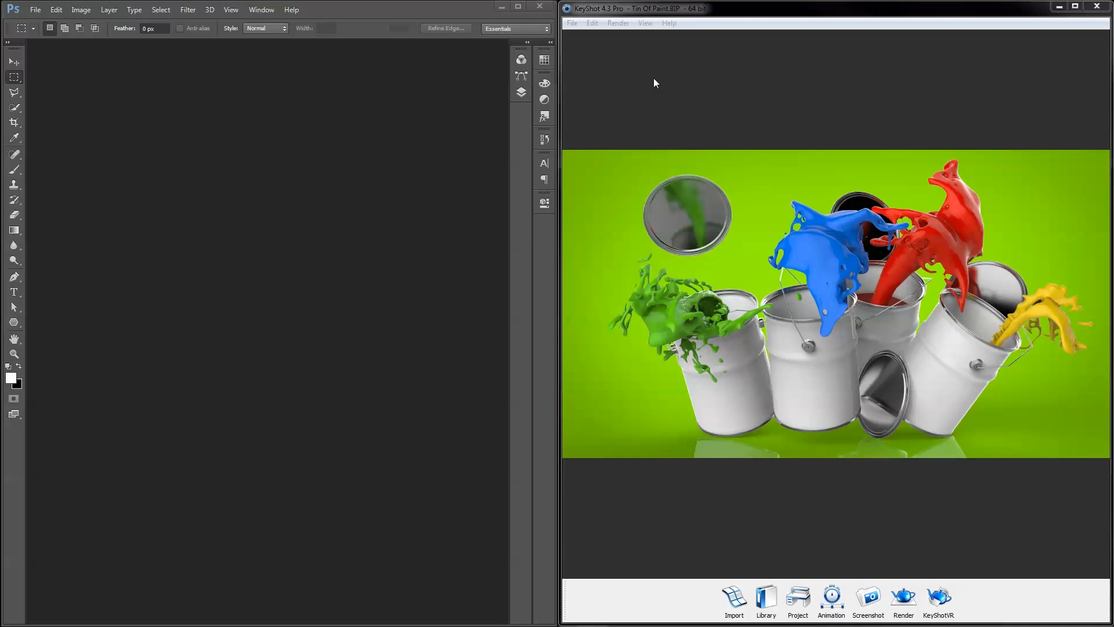
# Enable colour management in KeyShot Preferences and load the AdobeRGB1998.icc profile
pyautogui.click(592, 22)
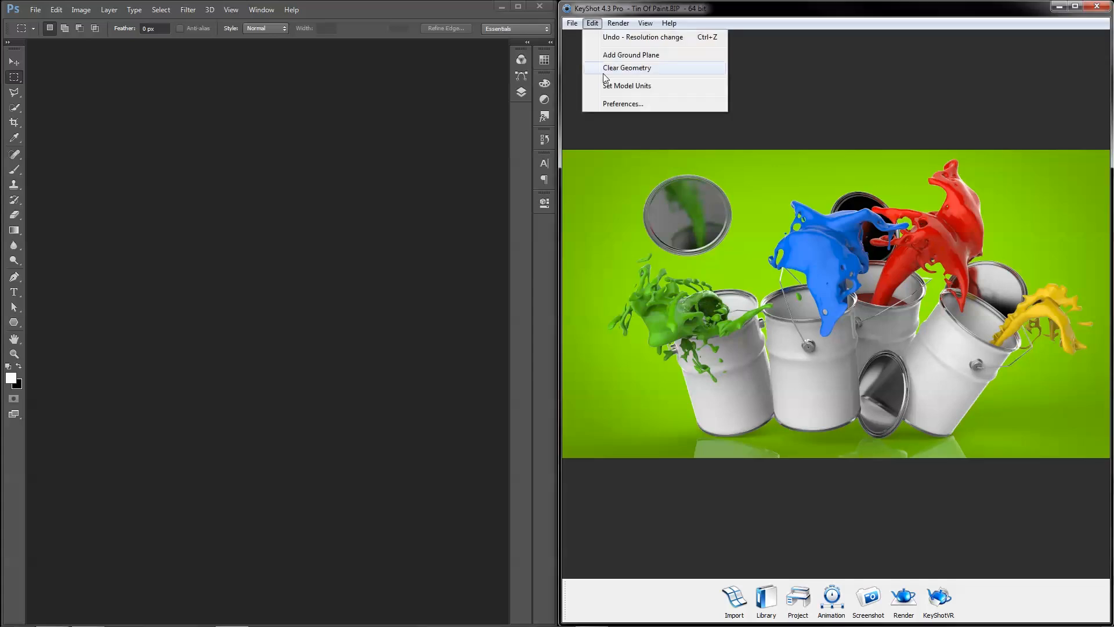
pyautogui.click(623, 103)
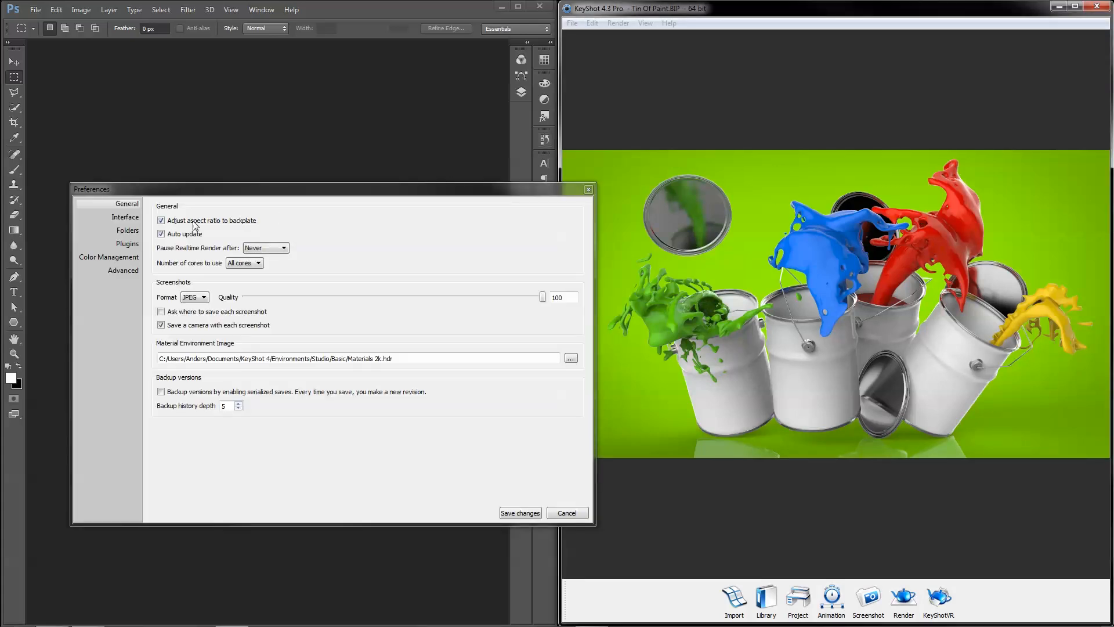
pyautogui.click(109, 257)
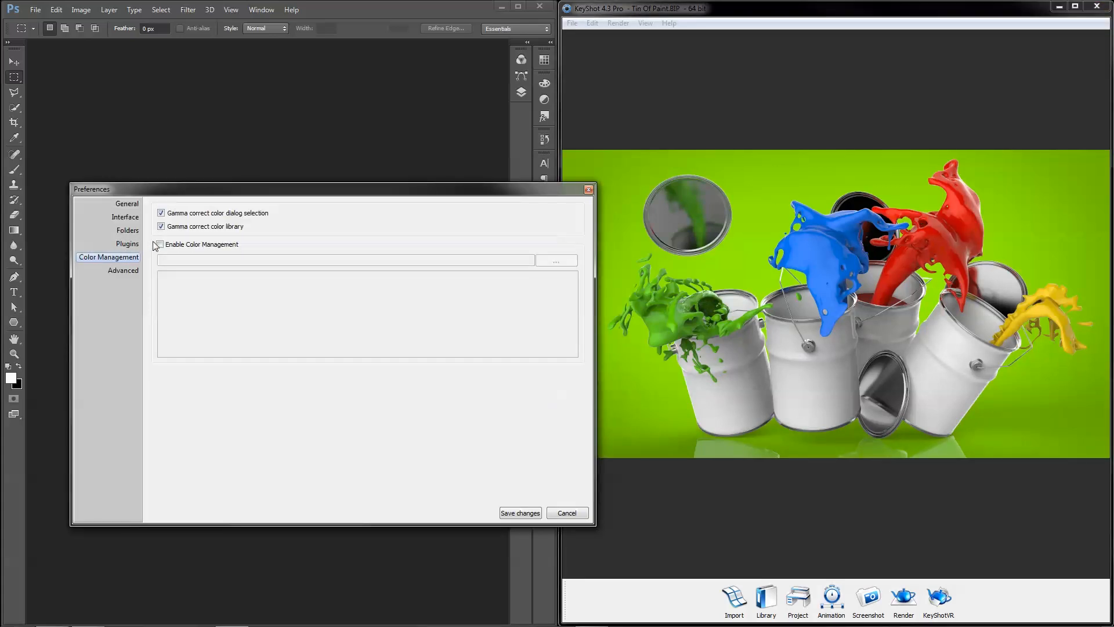
pyautogui.click(161, 245)
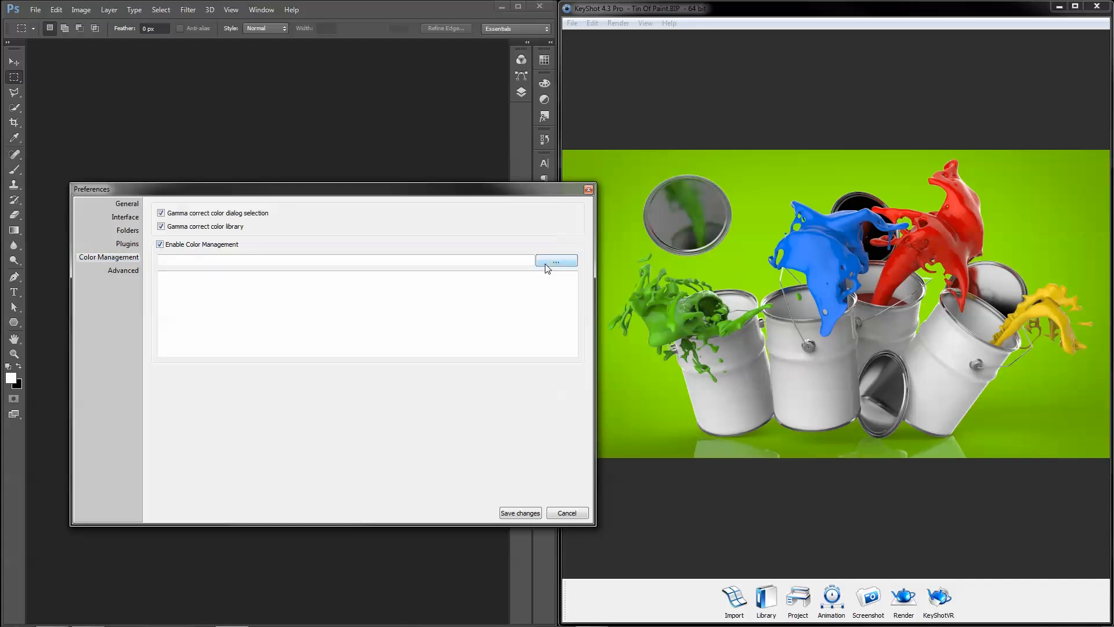
pyautogui.click(556, 260)
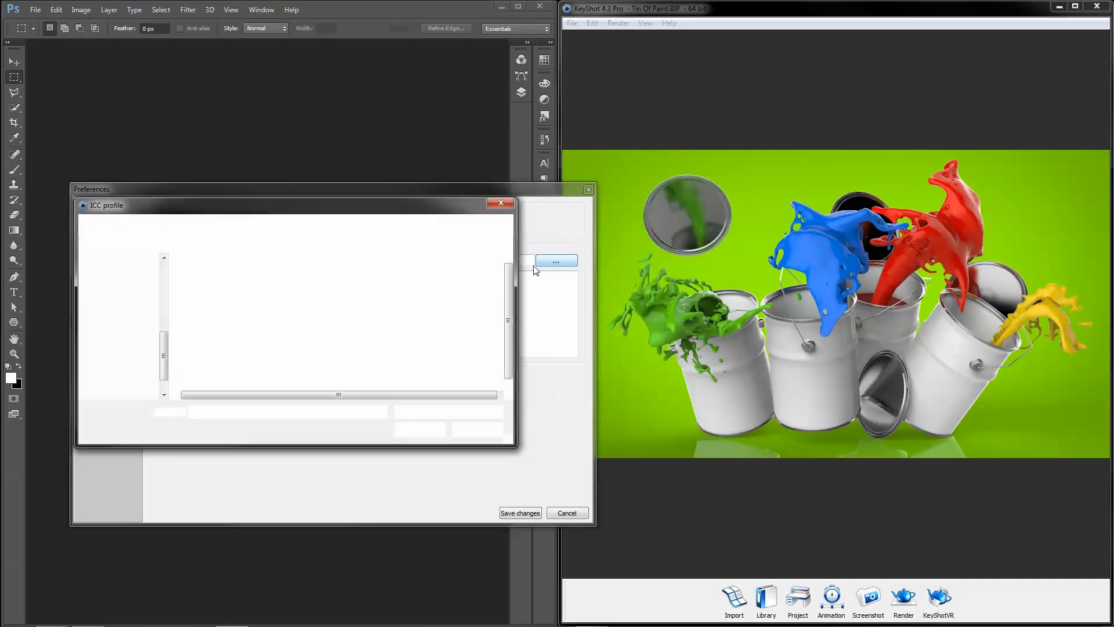
pyautogui.click(557, 261)
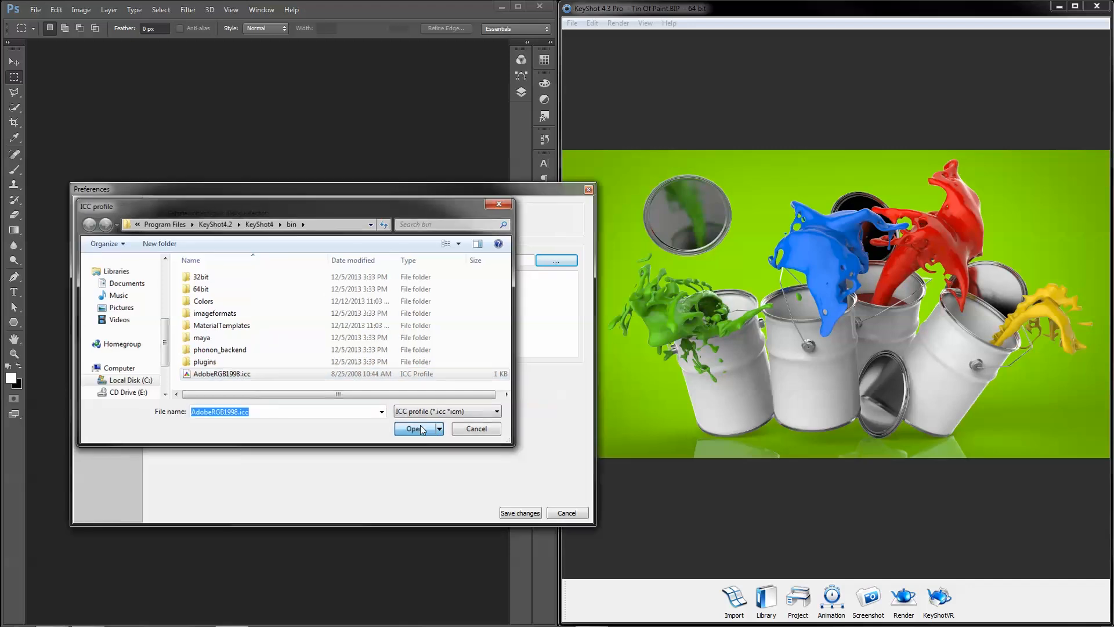
pyautogui.click(414, 428)
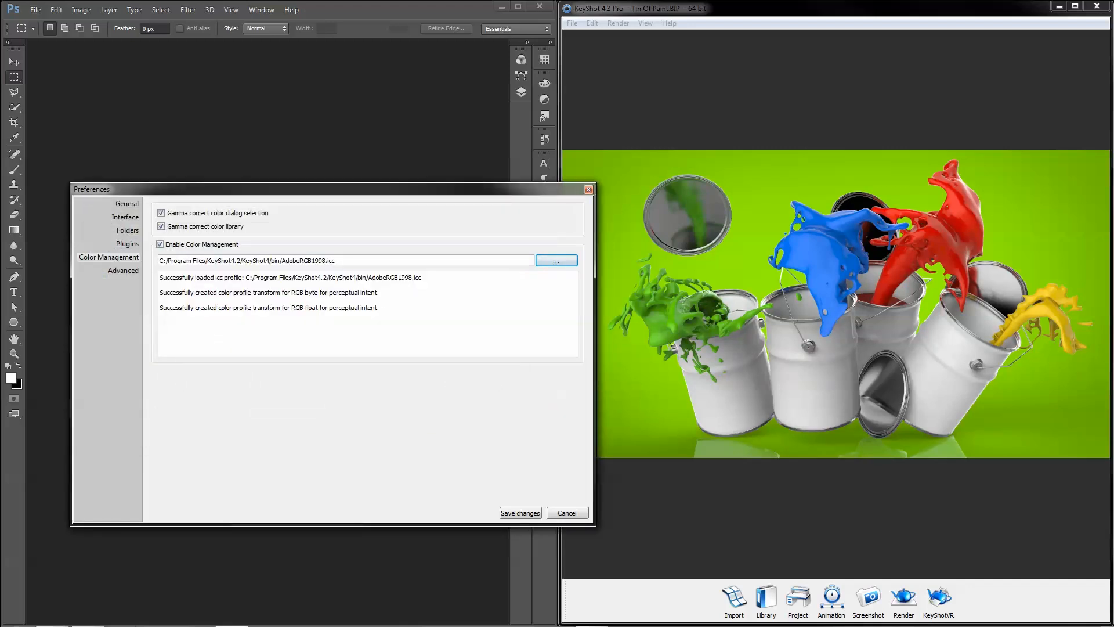
pyautogui.click(88, 614)
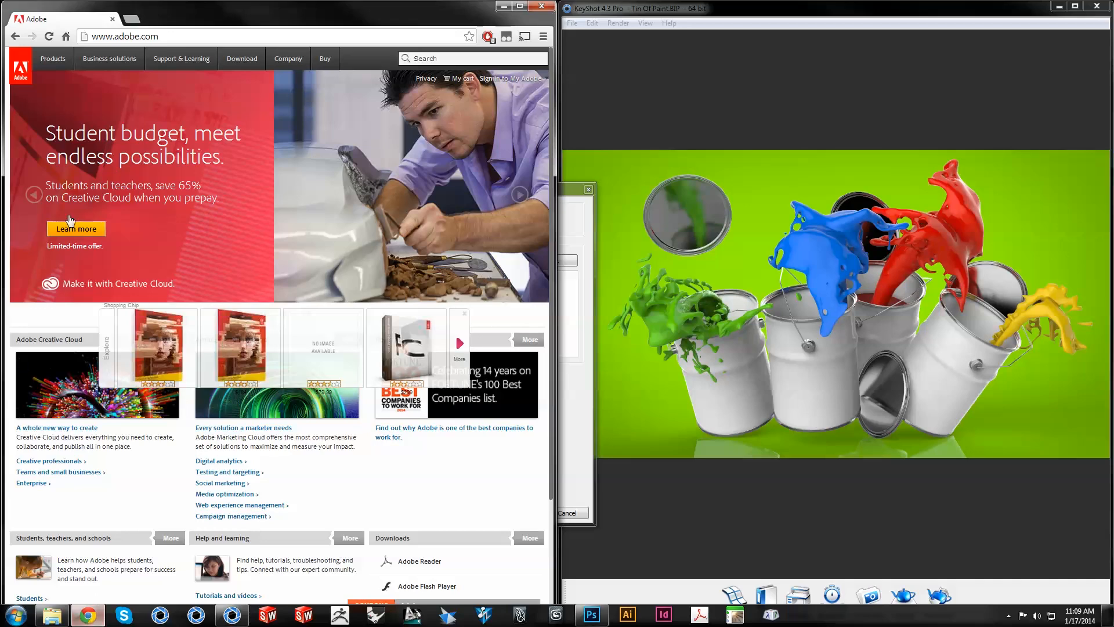
# Go to Adobe's Download page in Chrome and show its Other downloads section
pyautogui.click(241, 58)
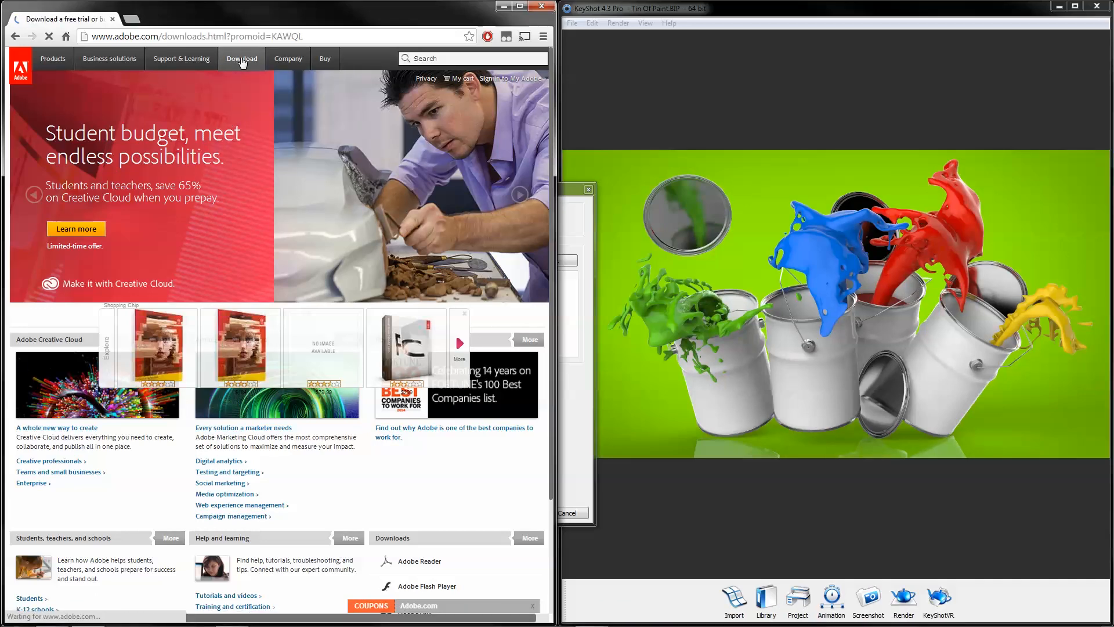
pyautogui.click(242, 58)
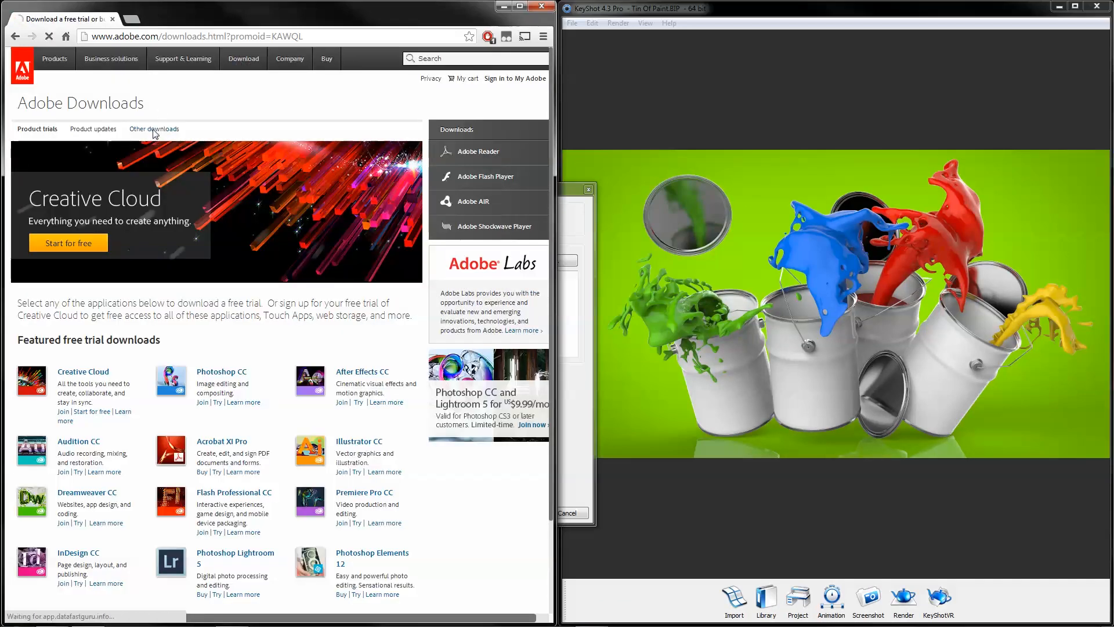
pyautogui.click(153, 129)
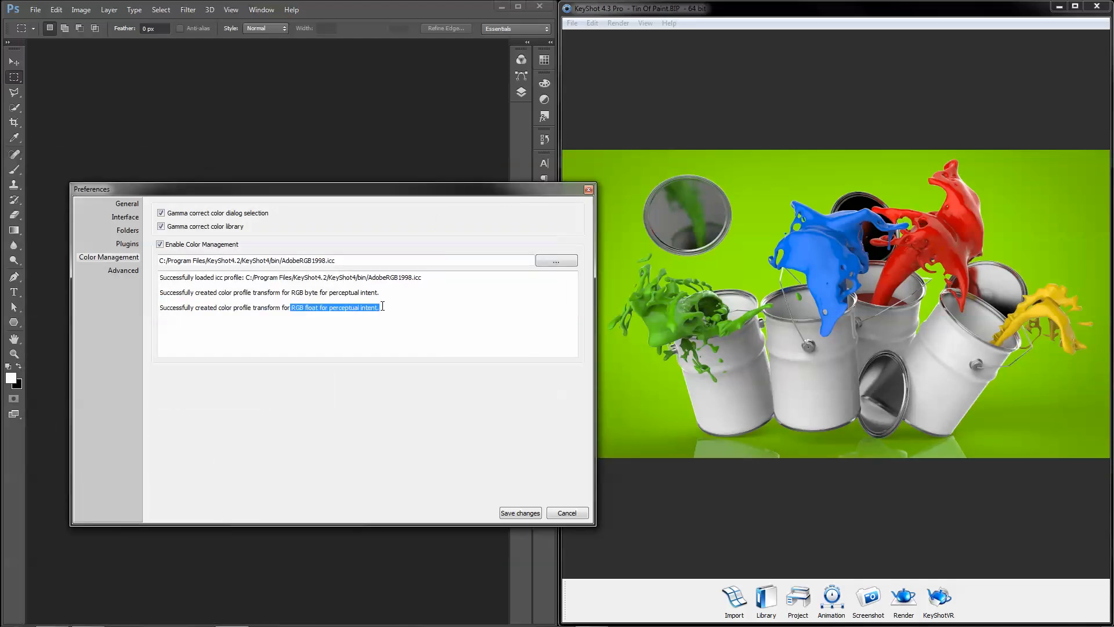
# Save the changed colour management preferences in KeyShot
pyautogui.click(387, 307)
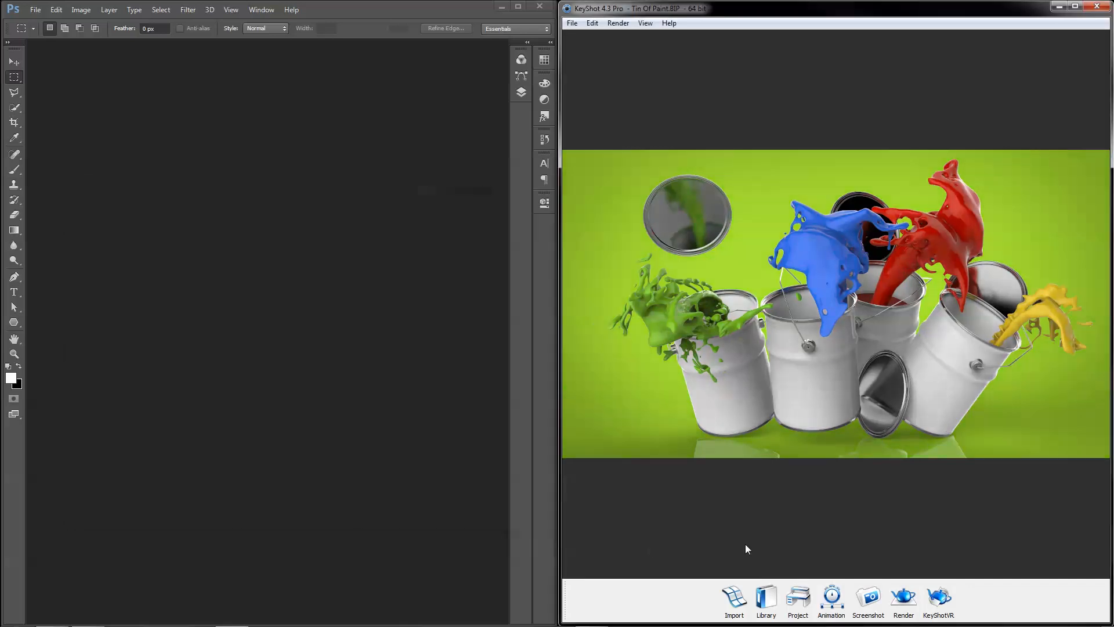
pyautogui.moveTo(868, 598)
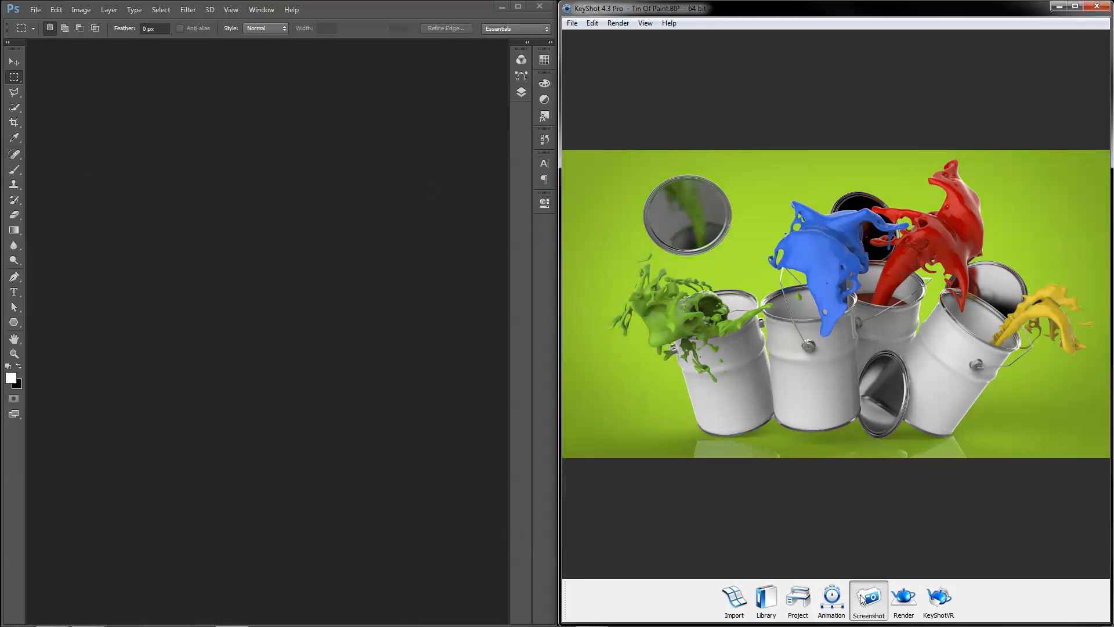
# Save a screenshot of the paint-tin render from the bottom toolbar
pyautogui.click(867, 599)
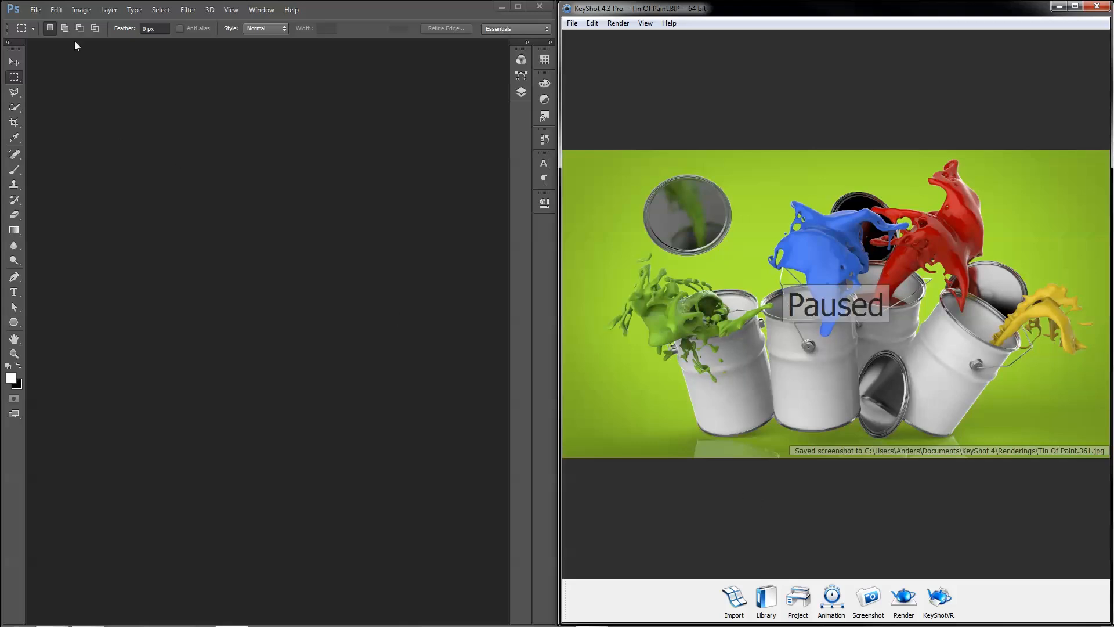
# Apply the North America Web/Internet colour settings preset with sRGB IEC61966-2.1 as RGB working space
pyautogui.click(56, 9)
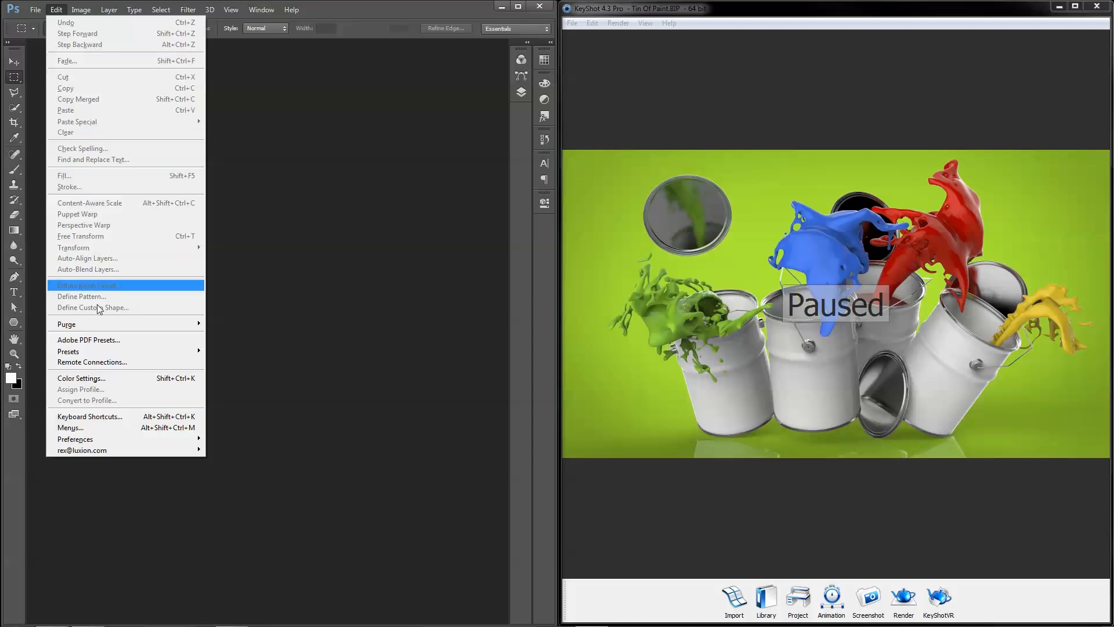
pyautogui.click(81, 378)
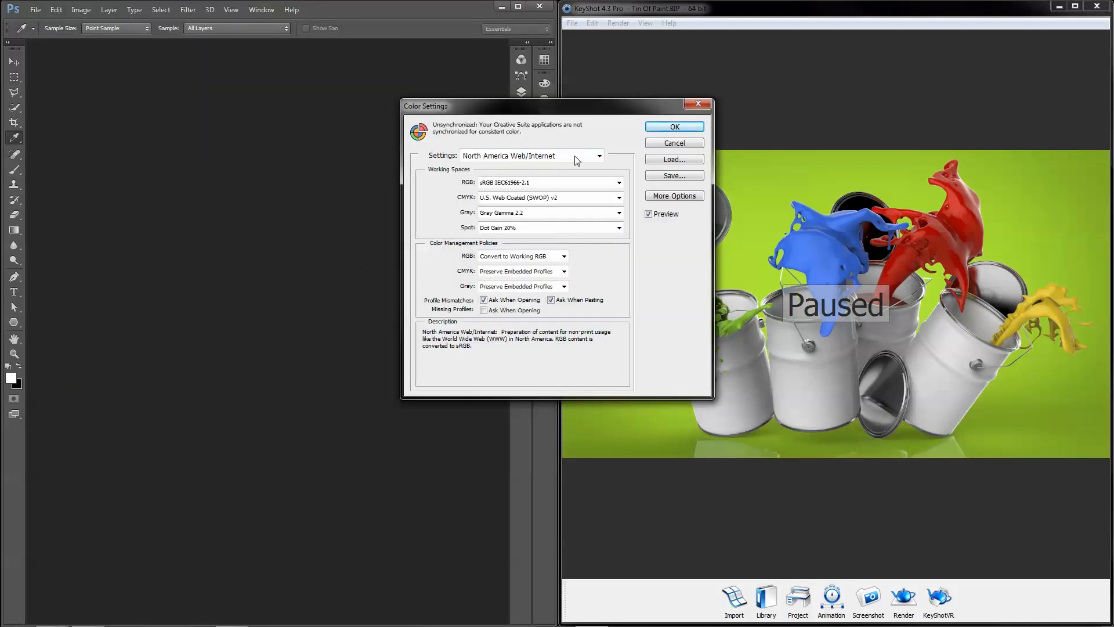
pyautogui.click(599, 155)
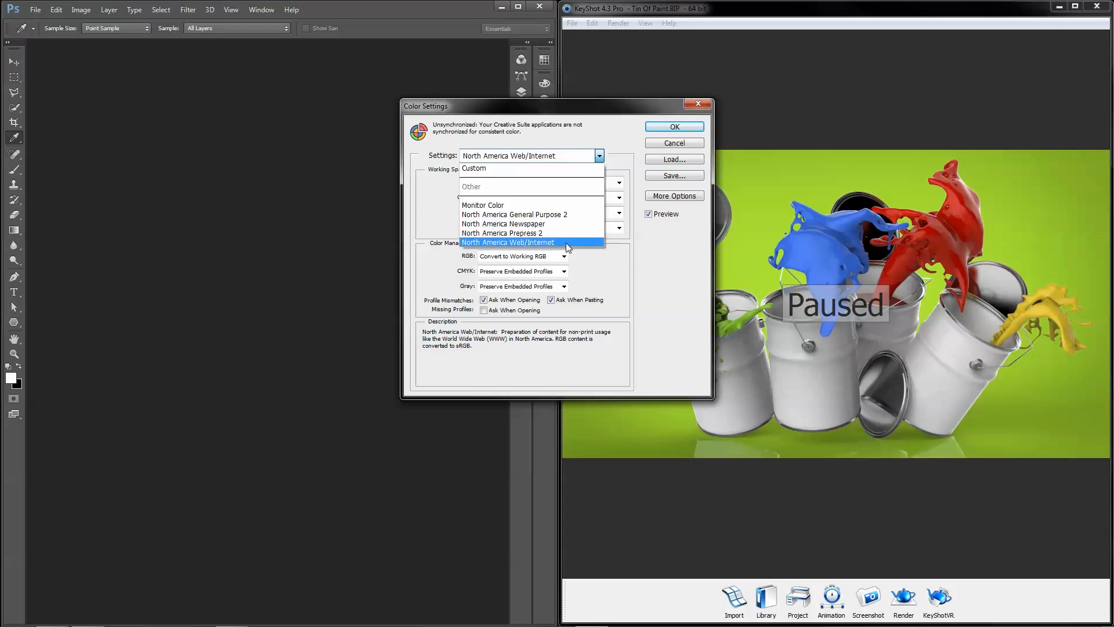
pyautogui.click(529, 243)
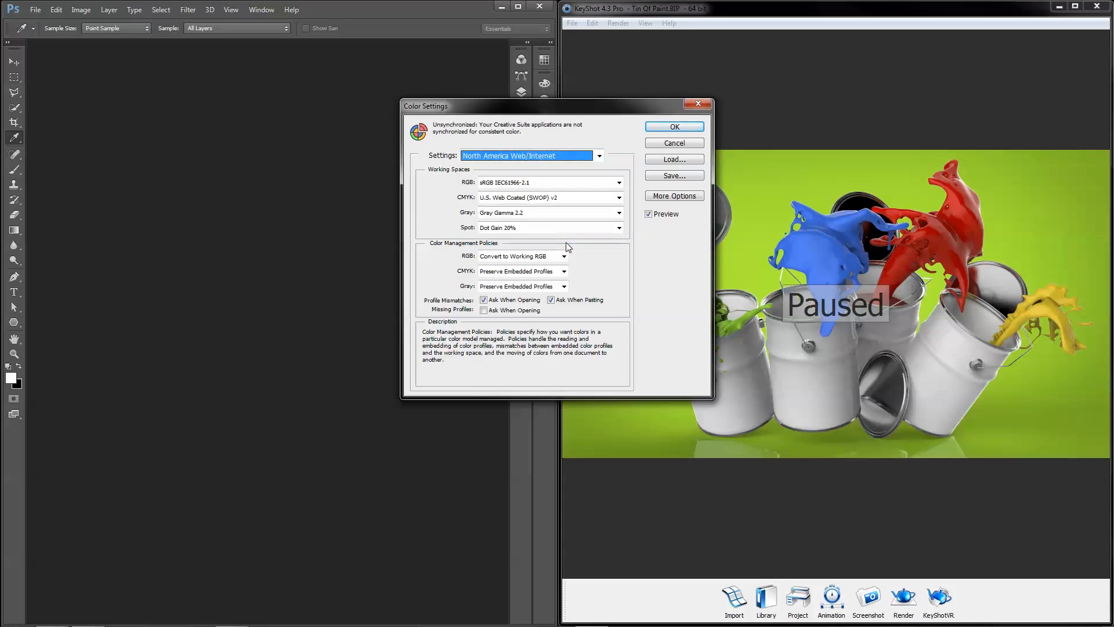
pyautogui.moveTo(509, 187)
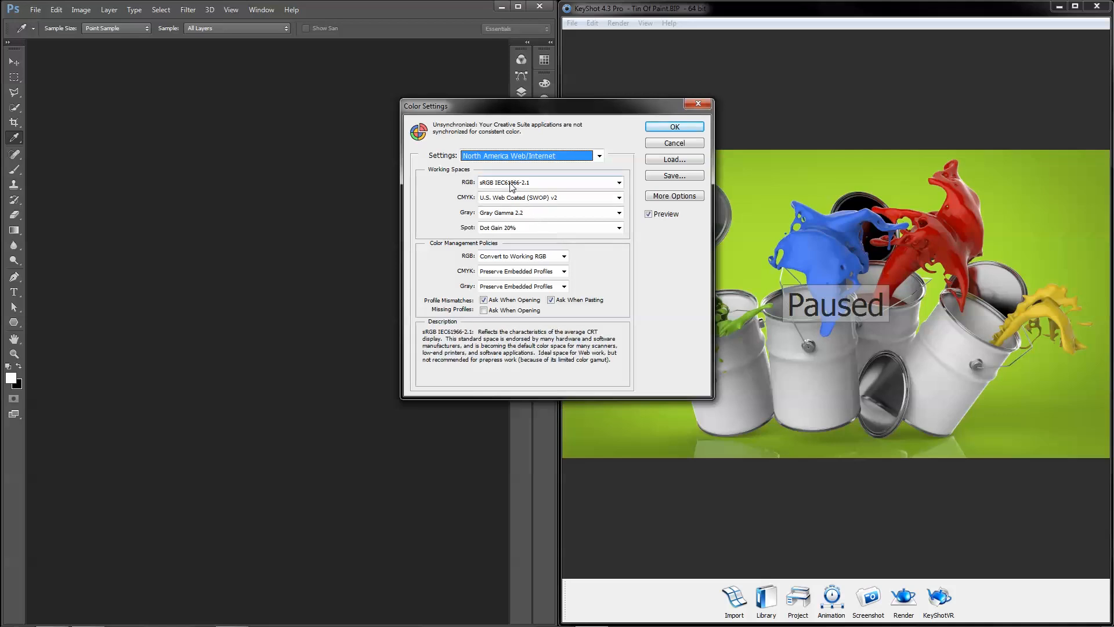
pyautogui.click(618, 182)
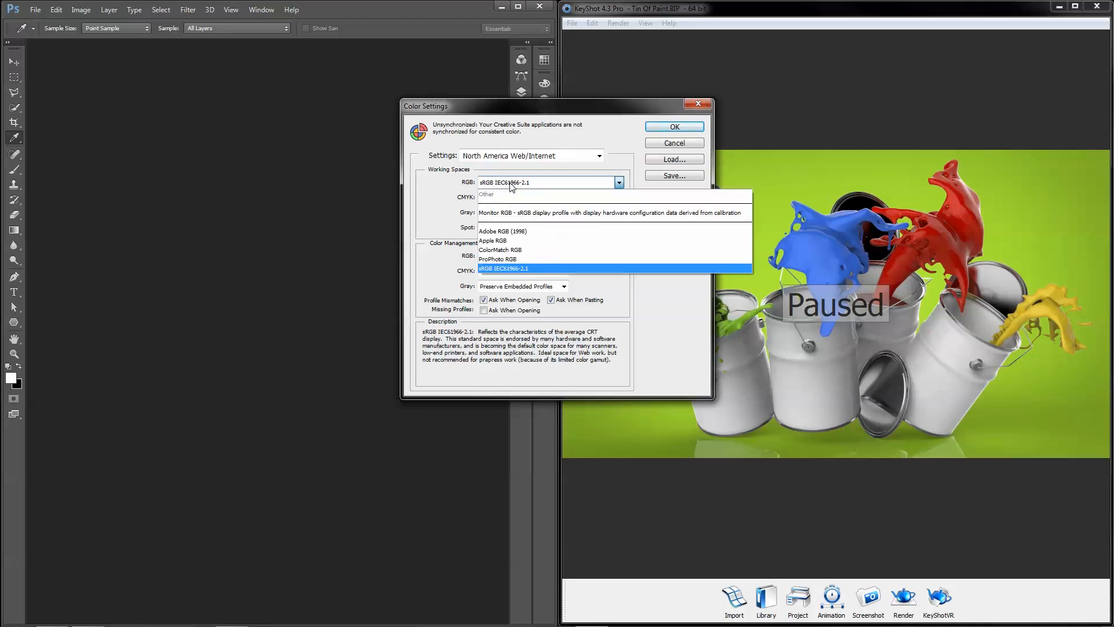
pyautogui.moveTo(505, 259)
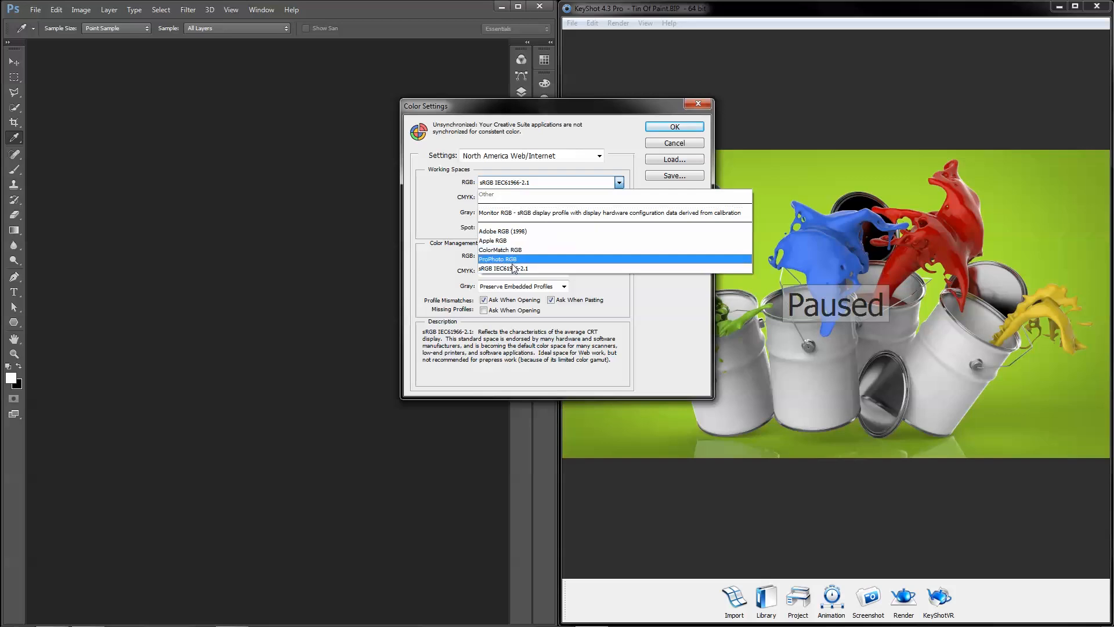
pyautogui.click(502, 268)
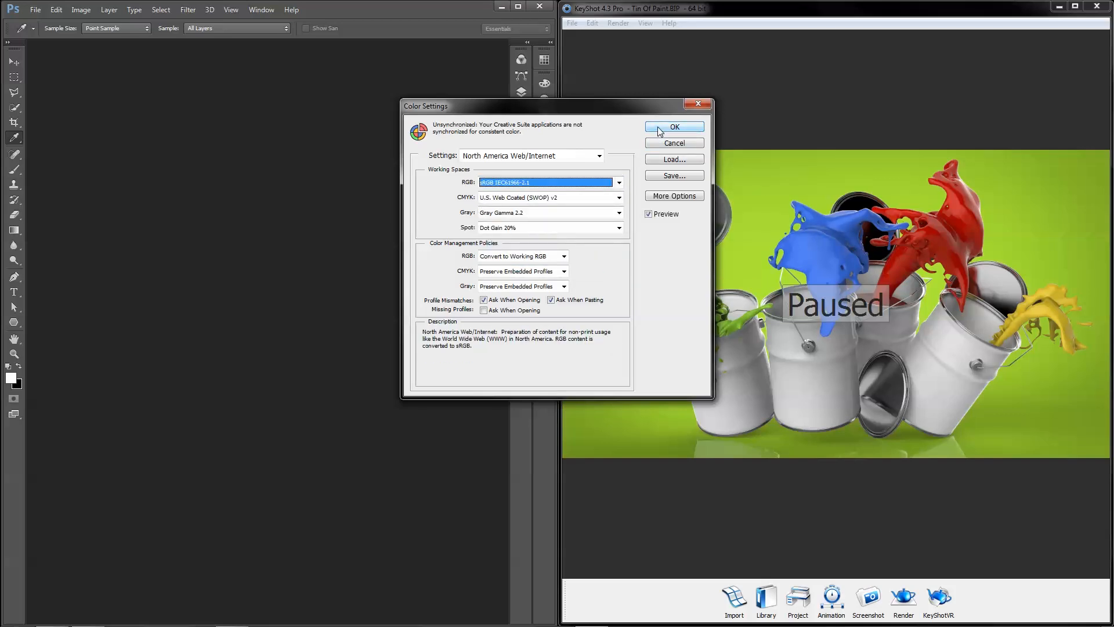
pyautogui.click(673, 127)
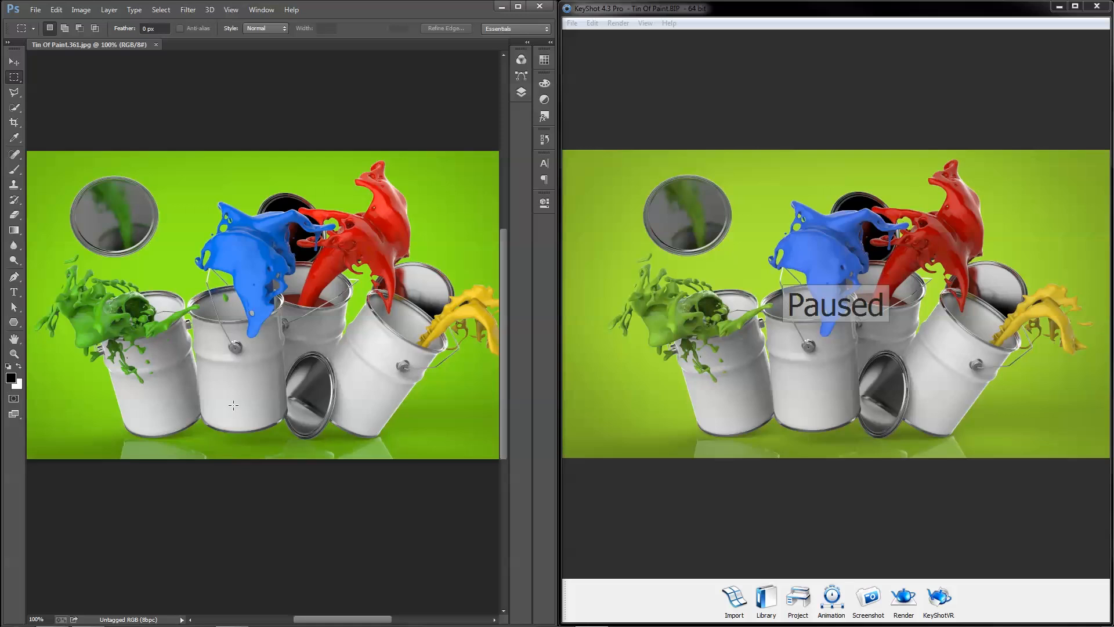
pyautogui.moveTo(75, 126)
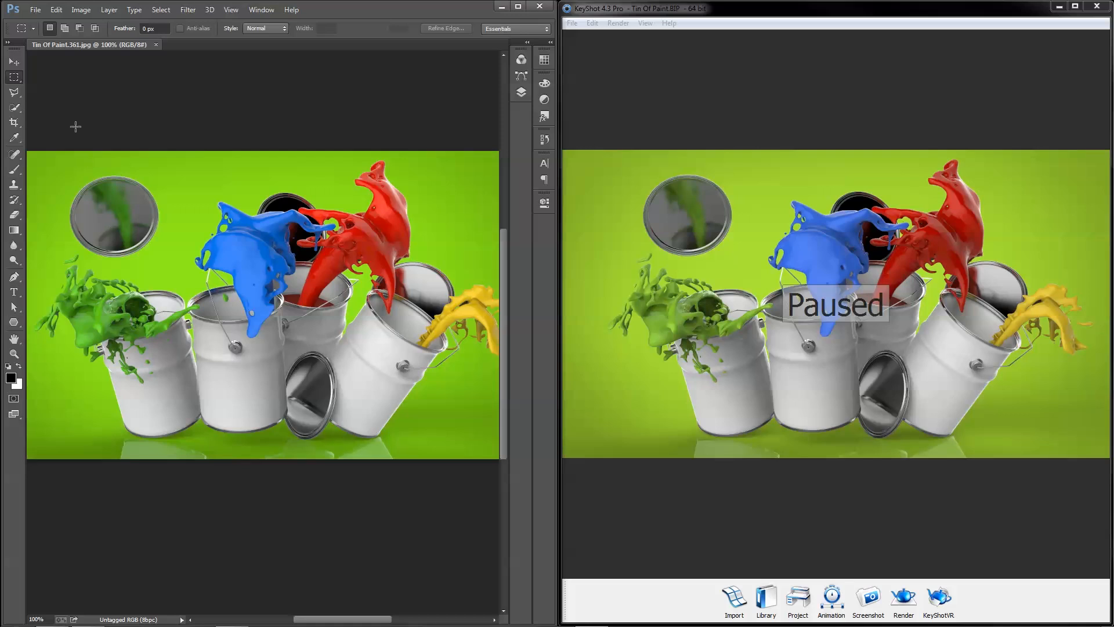
# Use Convert to Profile with Adobe RGB (1998) as the destination profile
pyautogui.click(56, 9)
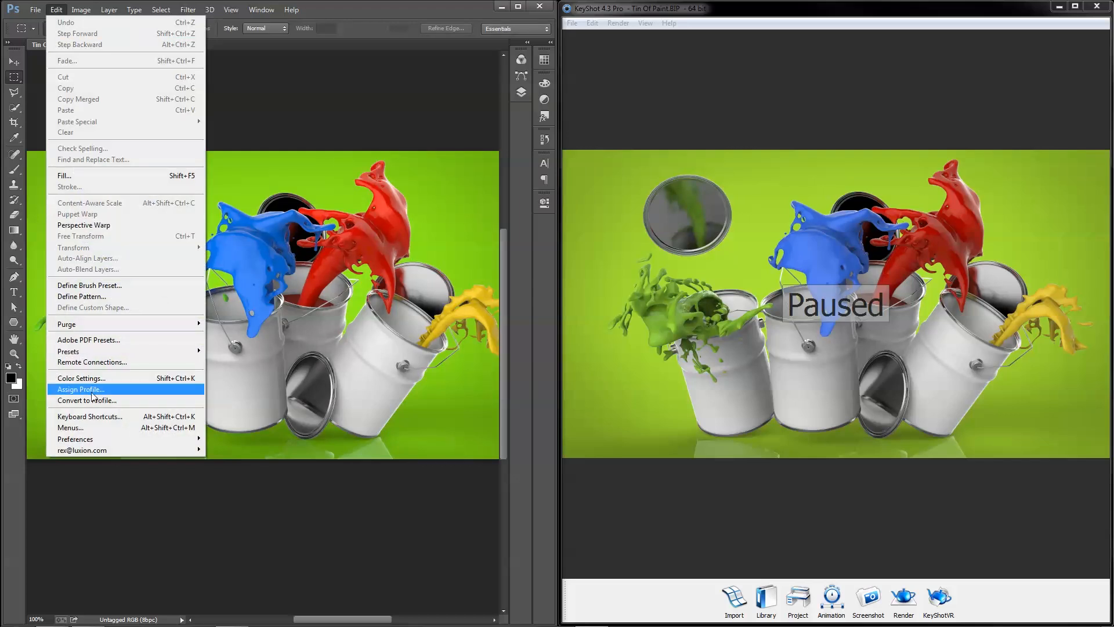
pyautogui.click(86, 400)
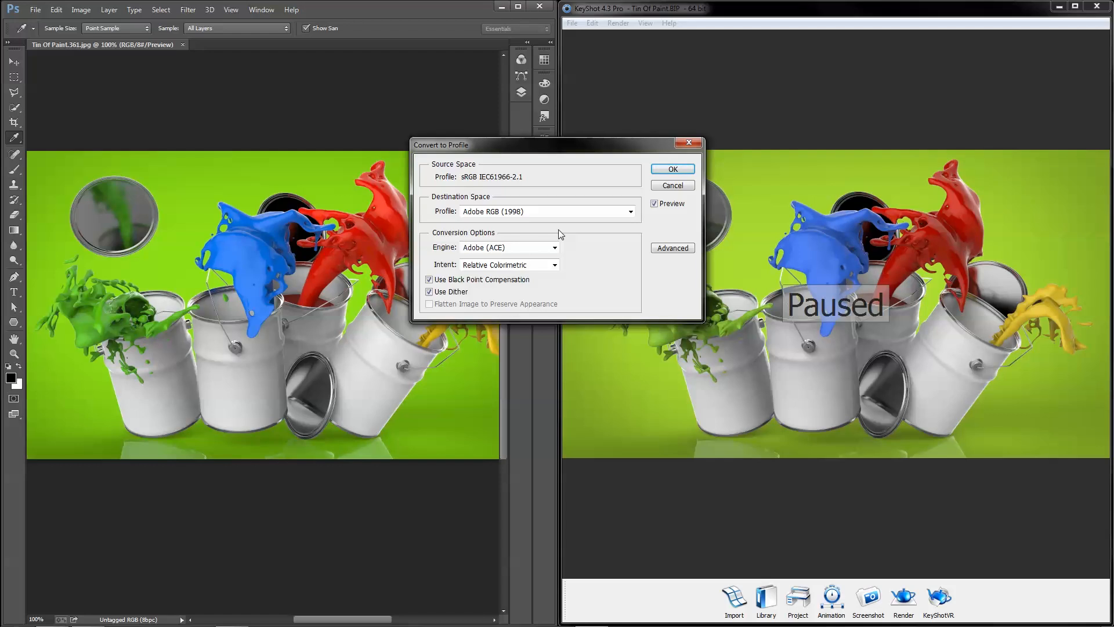
pyautogui.moveTo(514, 199)
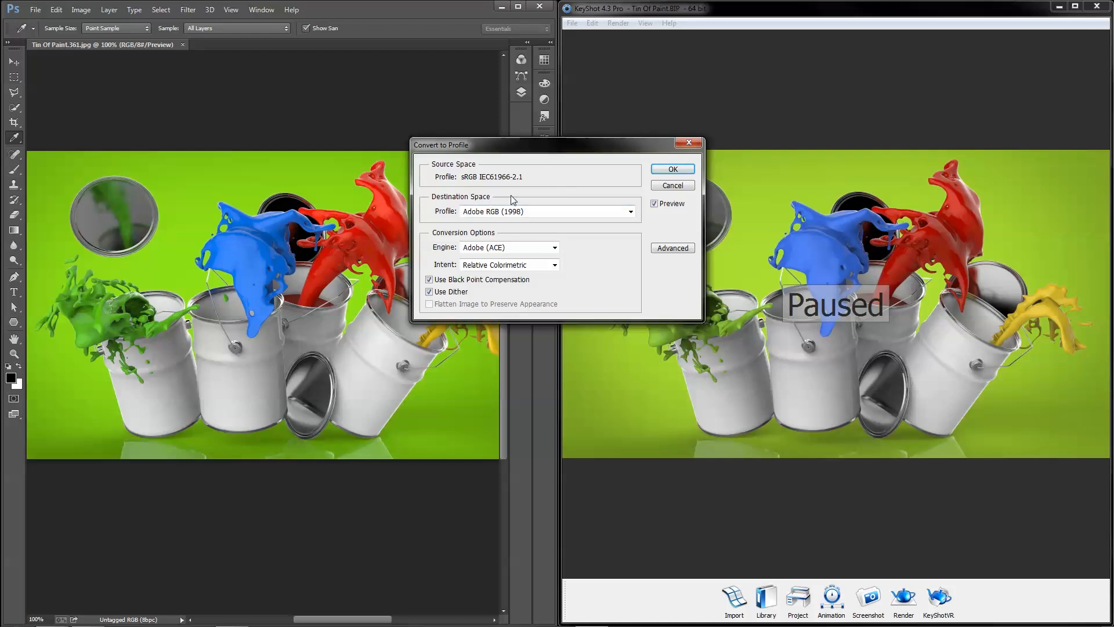
pyautogui.moveTo(555, 222)
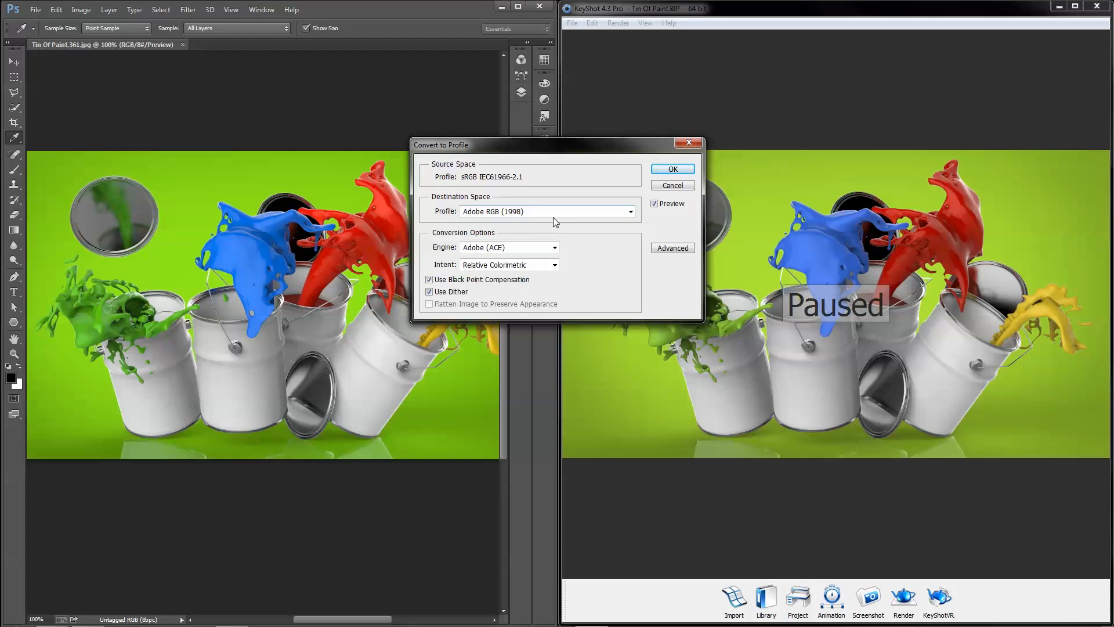
pyautogui.click(671, 169)
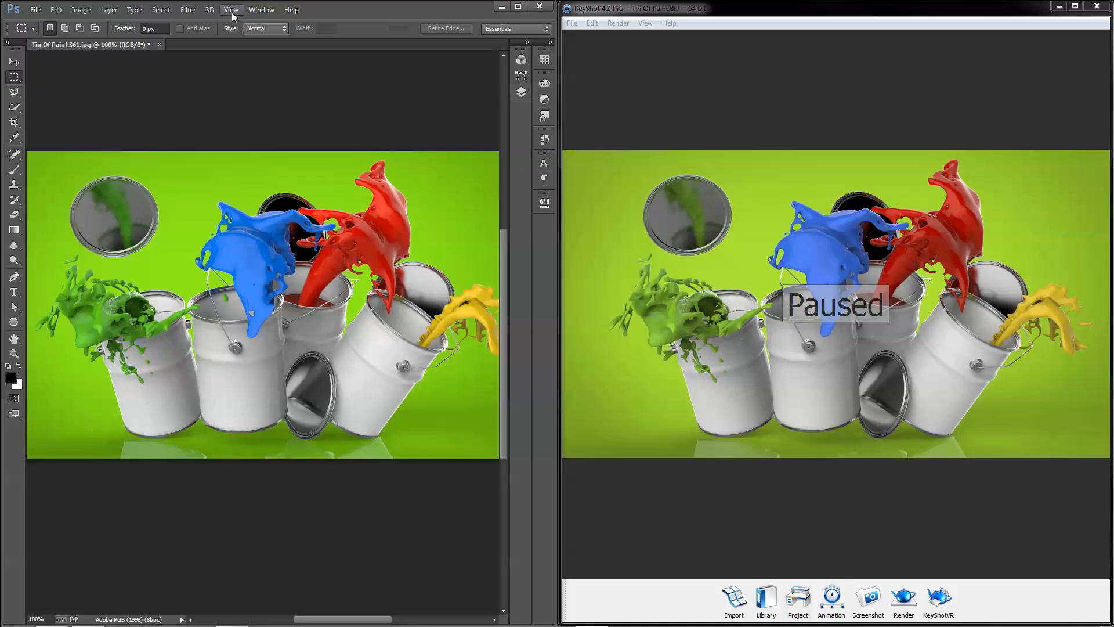
# Turn on View > Proof Colors to preview the image with the Windows proof setup
pyautogui.click(231, 10)
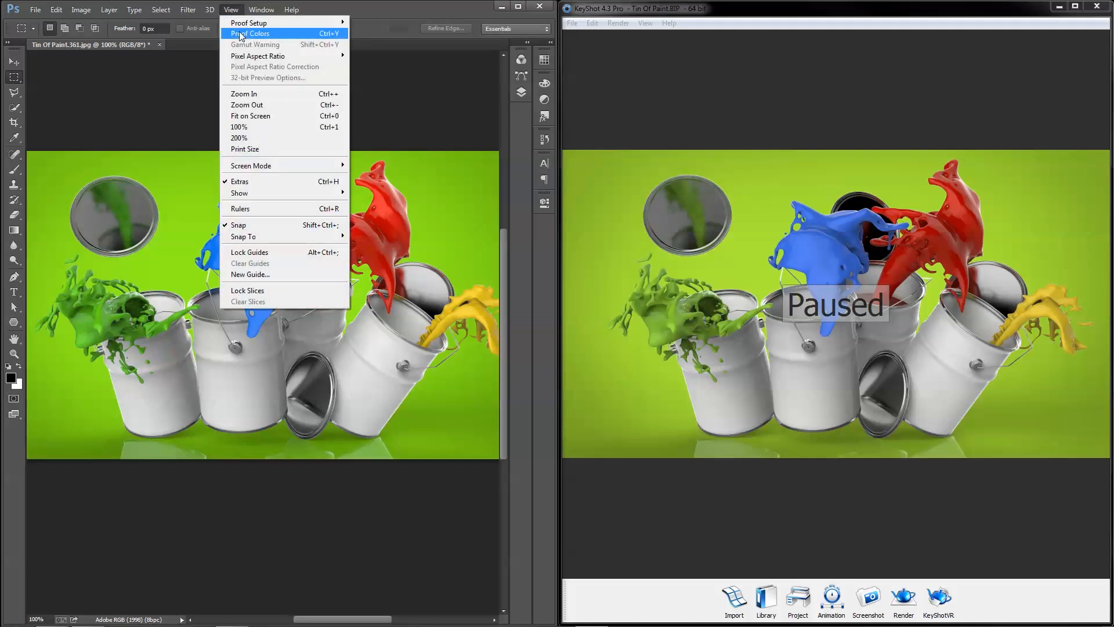
pyautogui.click(250, 34)
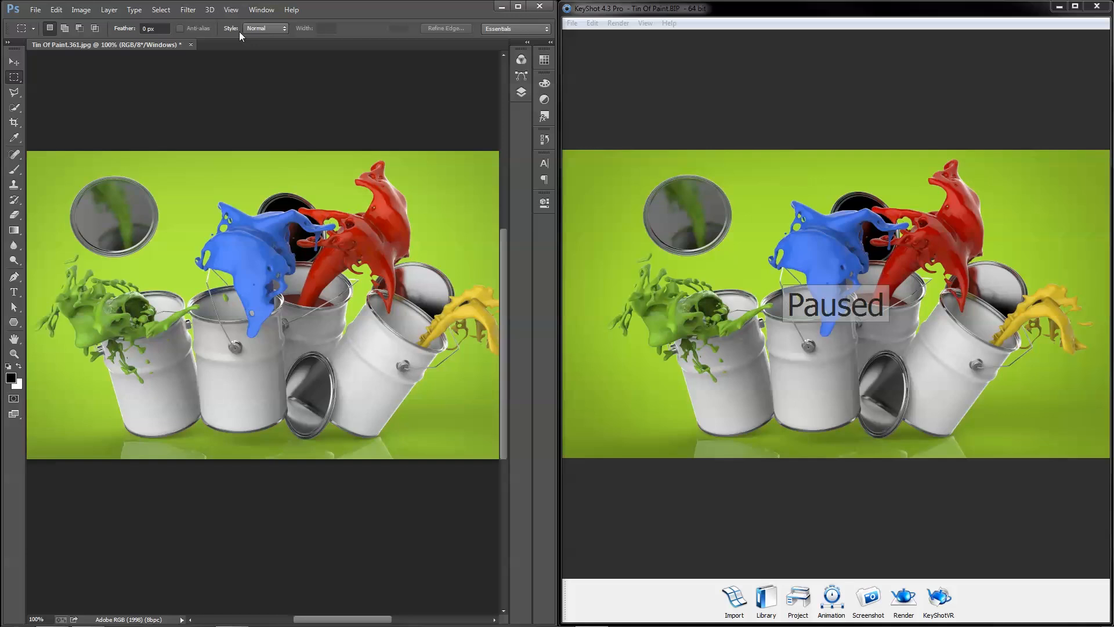
pyautogui.click(231, 9)
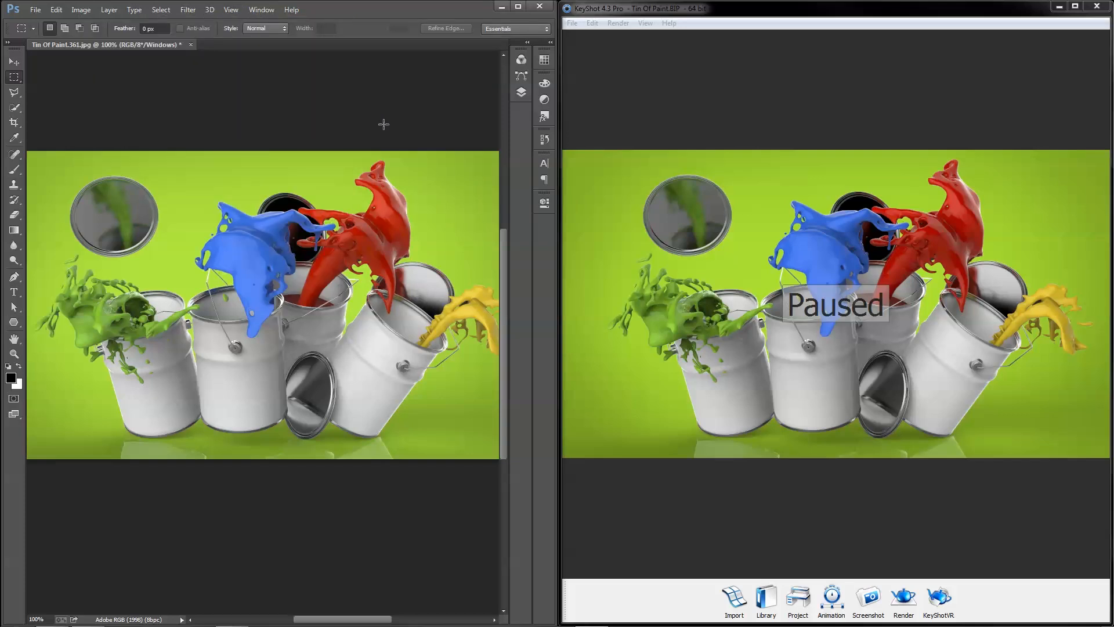
pyautogui.moveTo(217, 97)
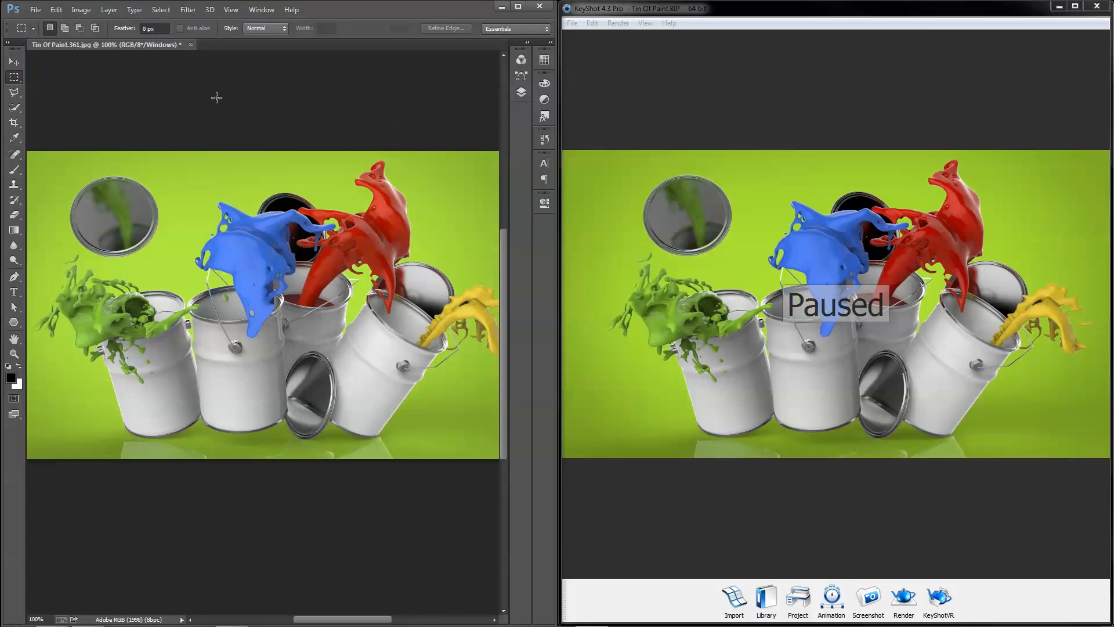
# Assign the Working RGB sRGB profile to the paint-tin image
pyautogui.click(54, 9)
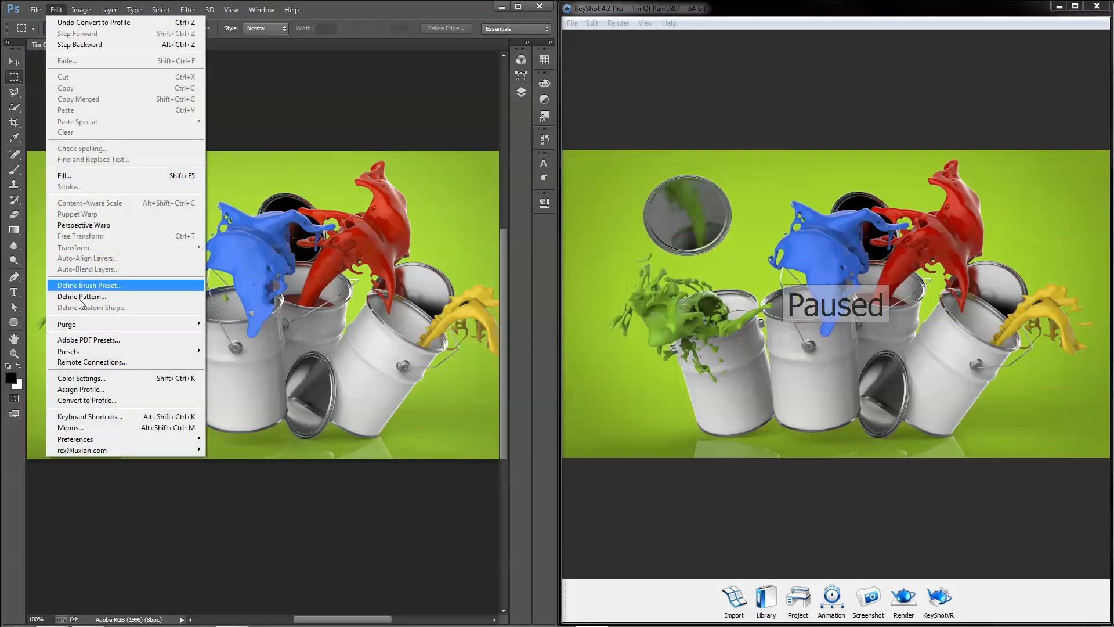
pyautogui.click(81, 389)
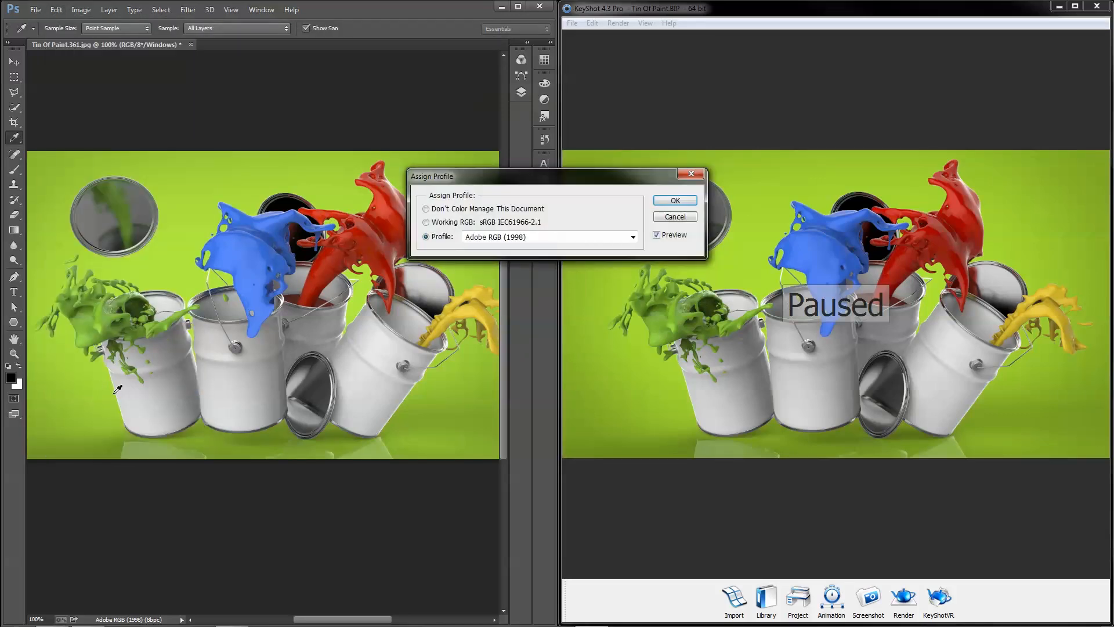
pyautogui.click(427, 222)
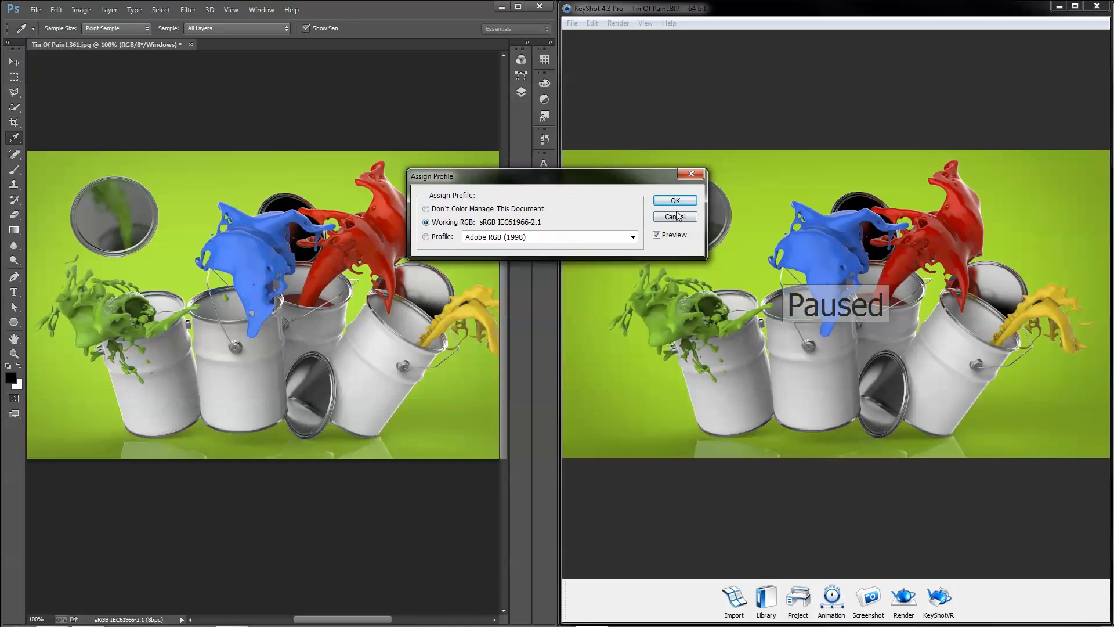
pyautogui.click(674, 200)
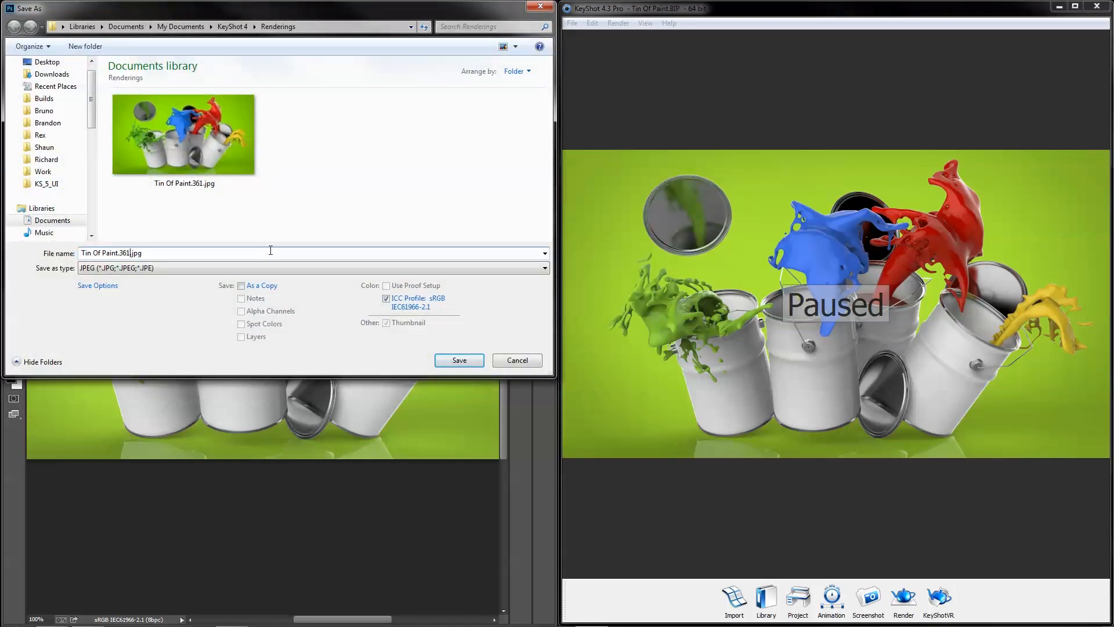
# Save the render as a JPEG with the sRGB profile embedded and view it in Chrome
pyautogui.click(458, 360)
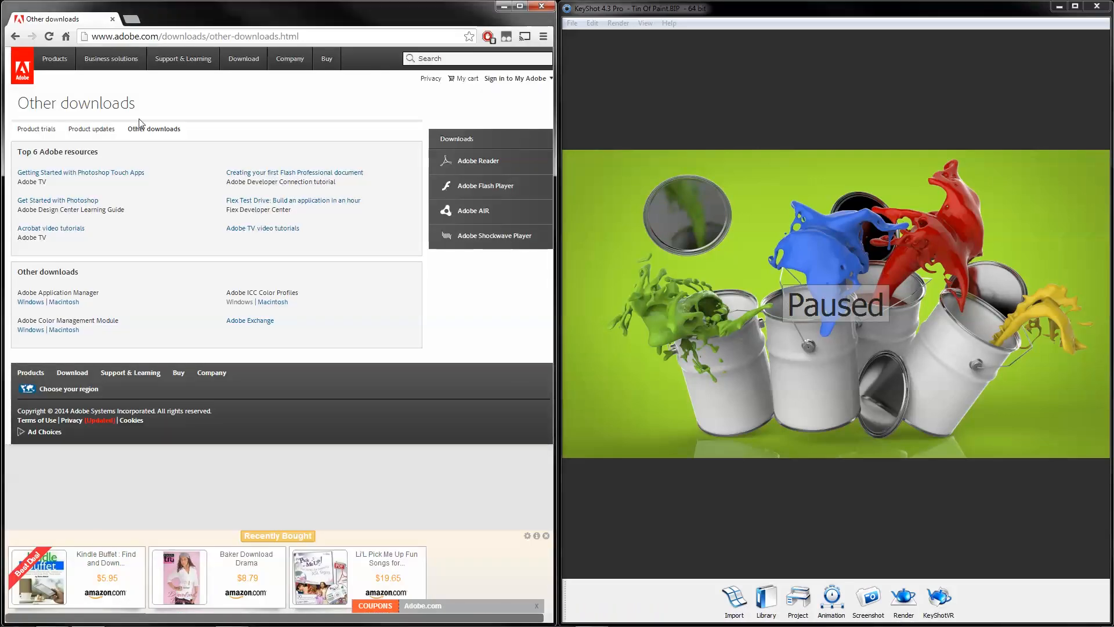
pyautogui.click(174, 19)
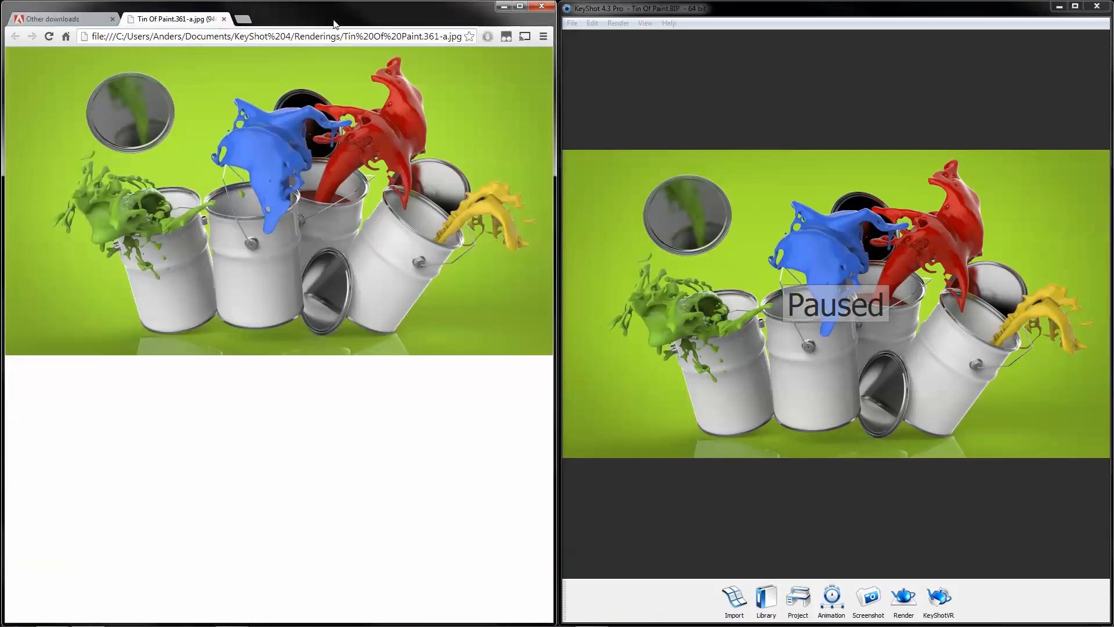